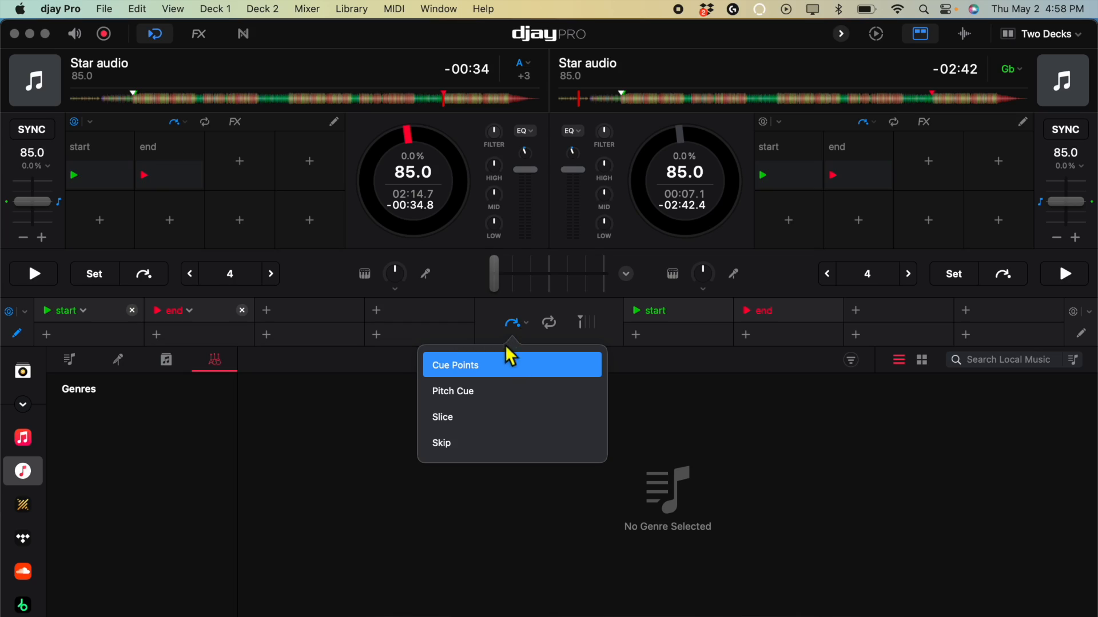
{"action": "mouse_move", "coordinate": [490, 406]}
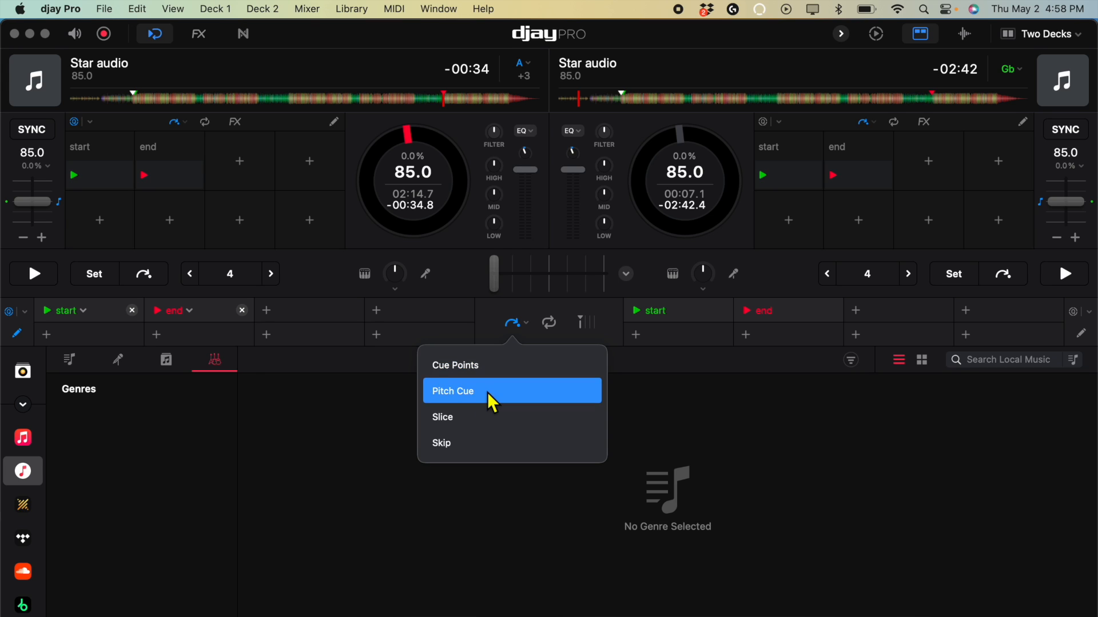
Step: Set both decks' pads to Pitch Cue mode, showing pitch steps -4 to +3
{"action": "left_click", "coordinate": [476, 391]}
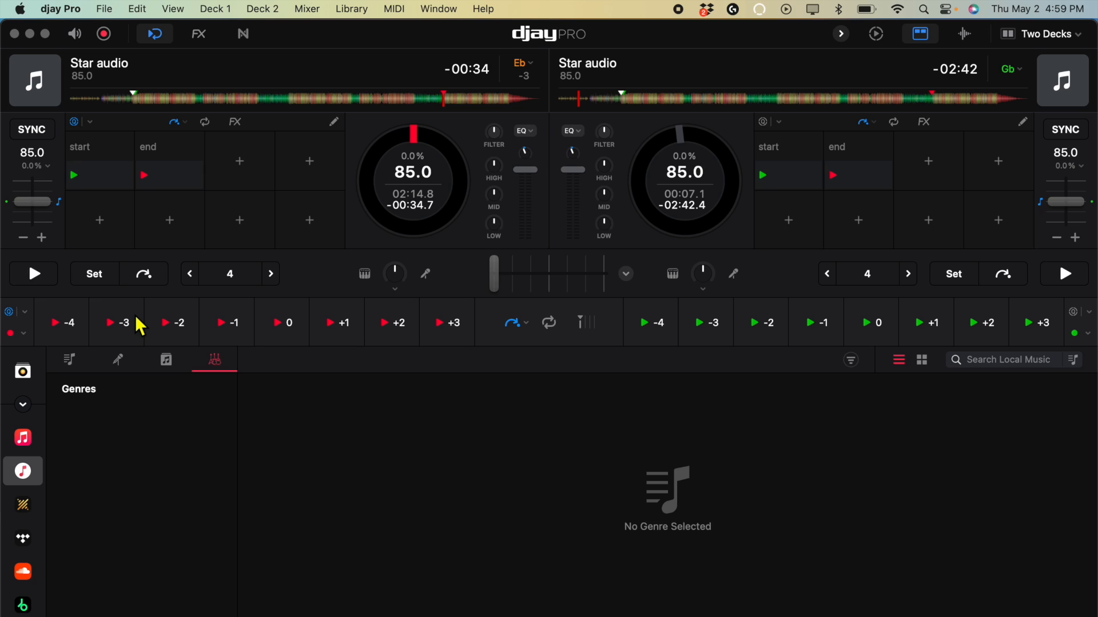
{"action": "mouse_move", "coordinate": [223, 335]}
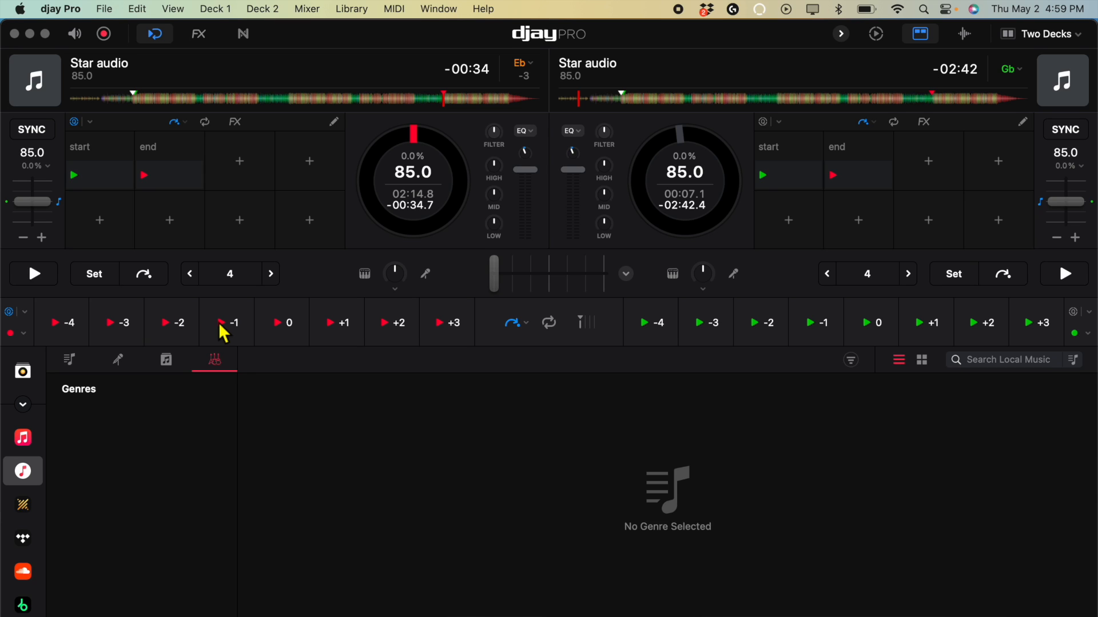
{"action": "mouse_move", "coordinate": [479, 334]}
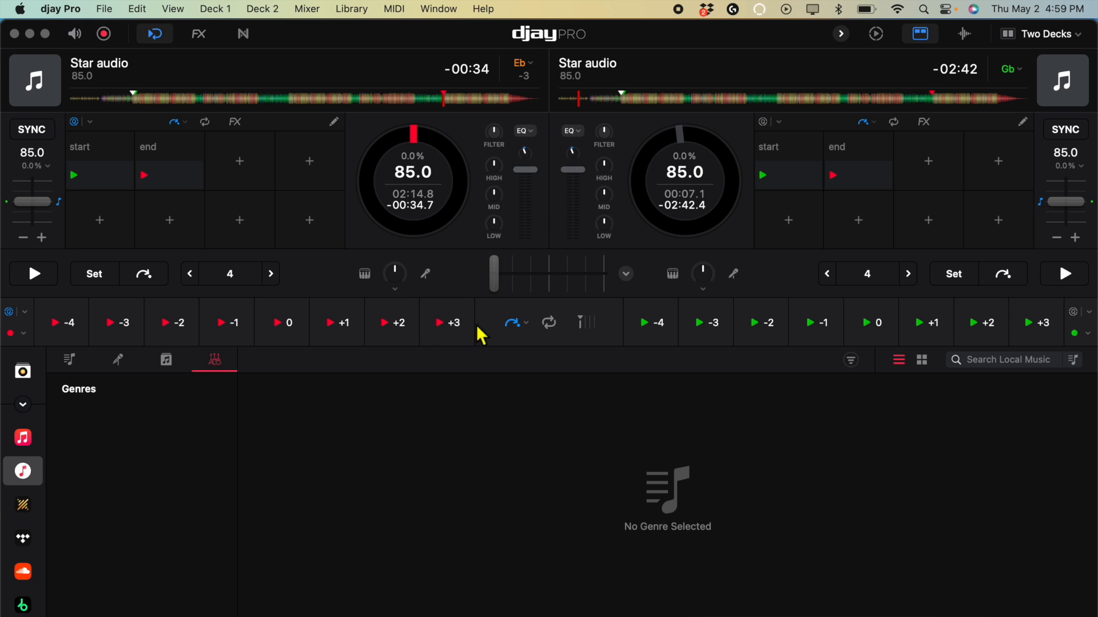
{"action": "mouse_move", "coordinate": [518, 340]}
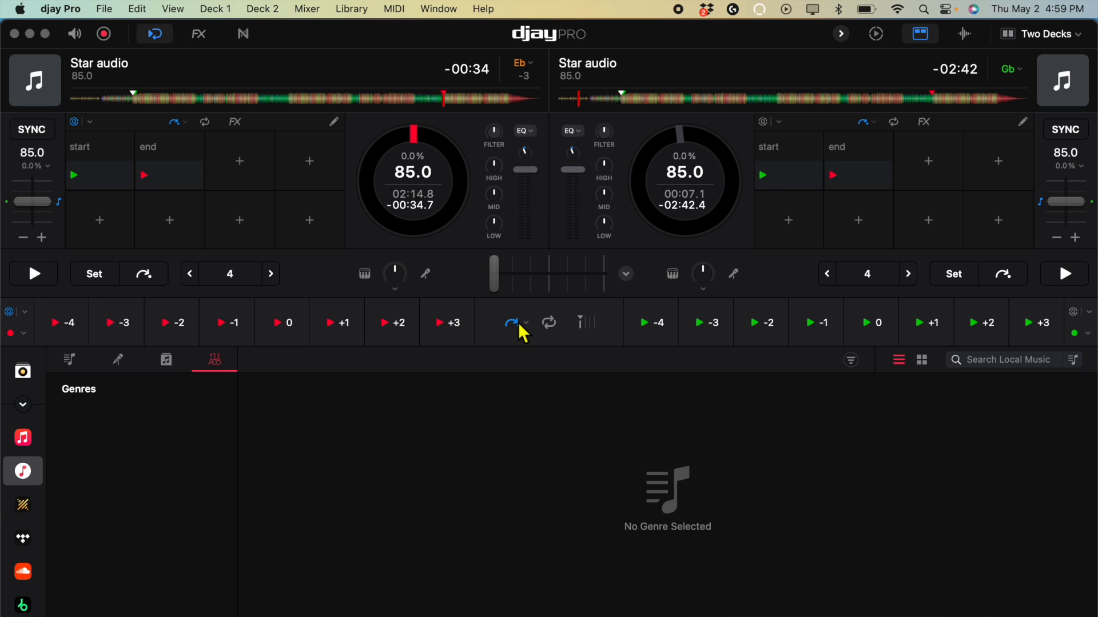
Step: Choose Slice from the pad mode list so pads show slices 1–8
{"action": "left_click", "coordinate": [516, 323]}
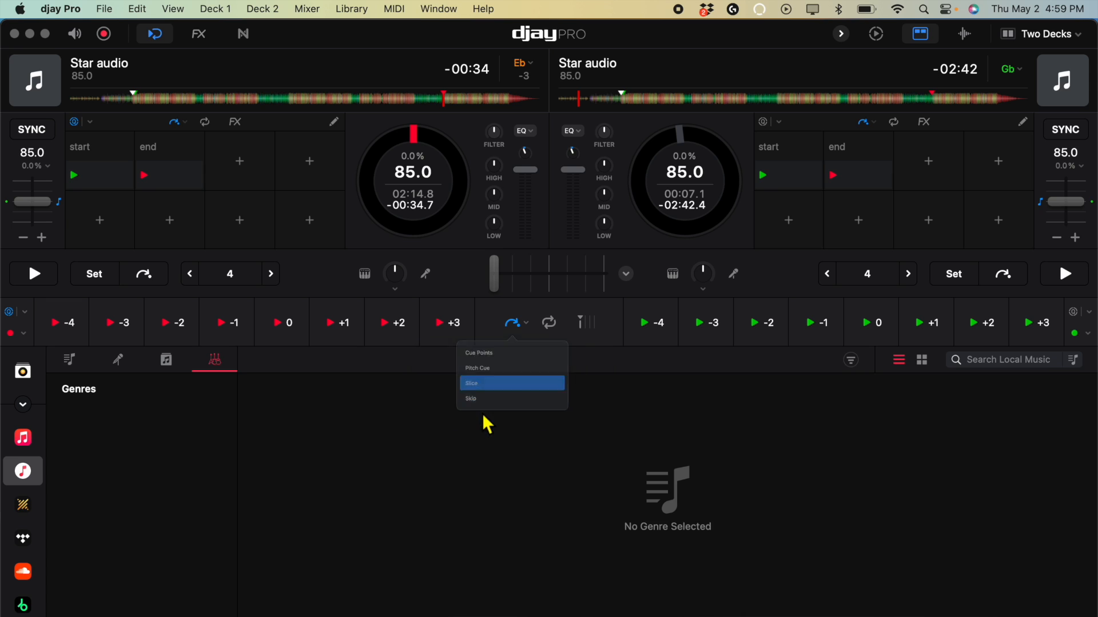
{"action": "left_click", "coordinate": [471, 383]}
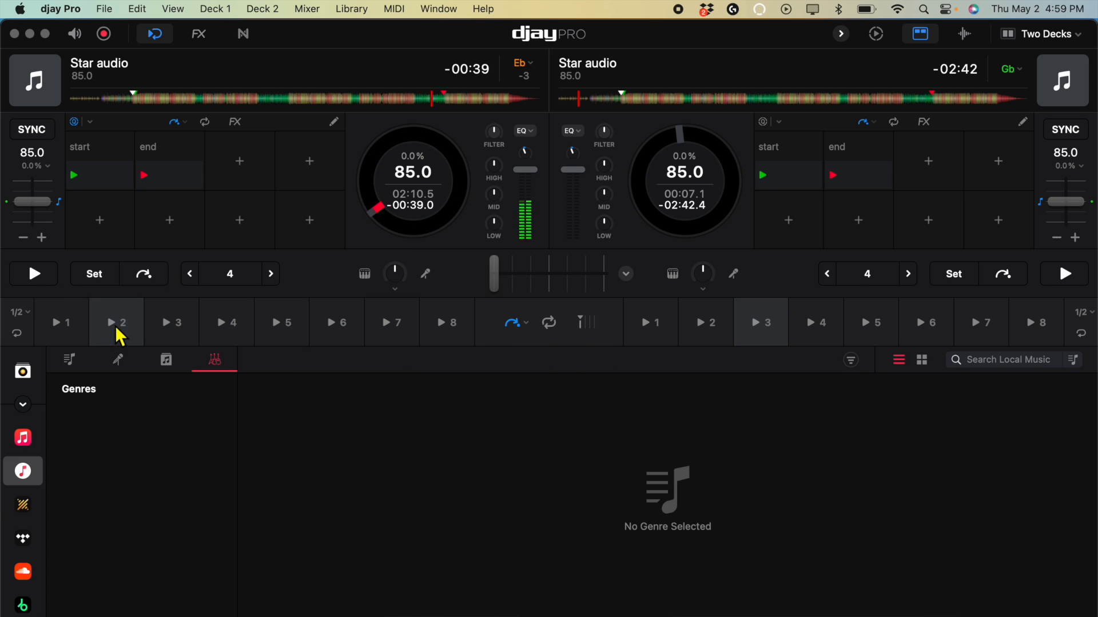
{"action": "mouse_move", "coordinate": [307, 356]}
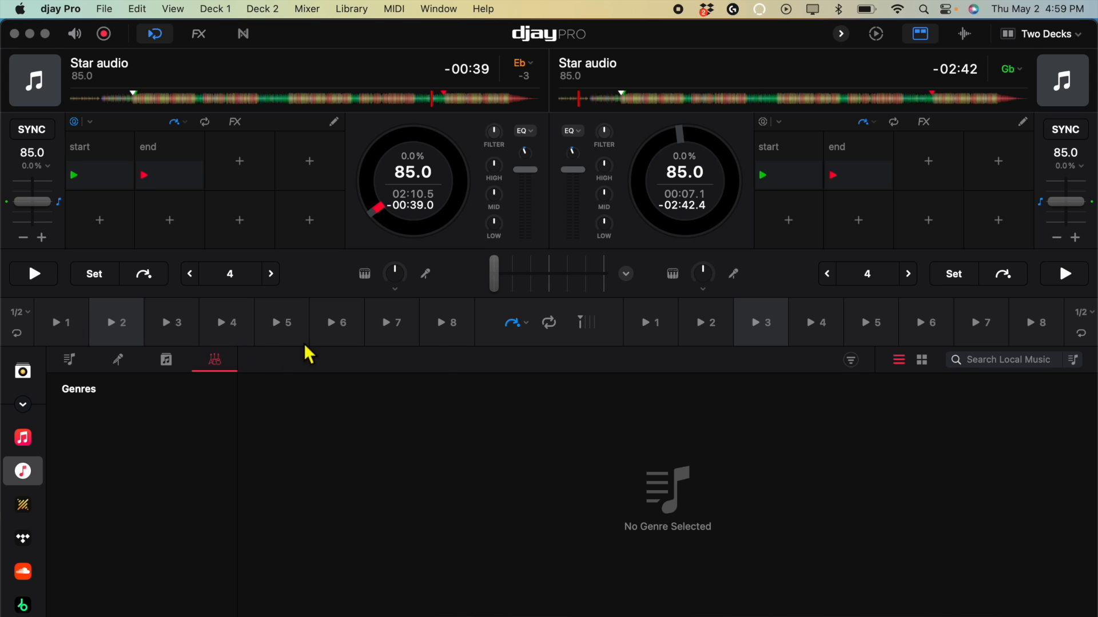
{"action": "mouse_move", "coordinate": [530, 327]}
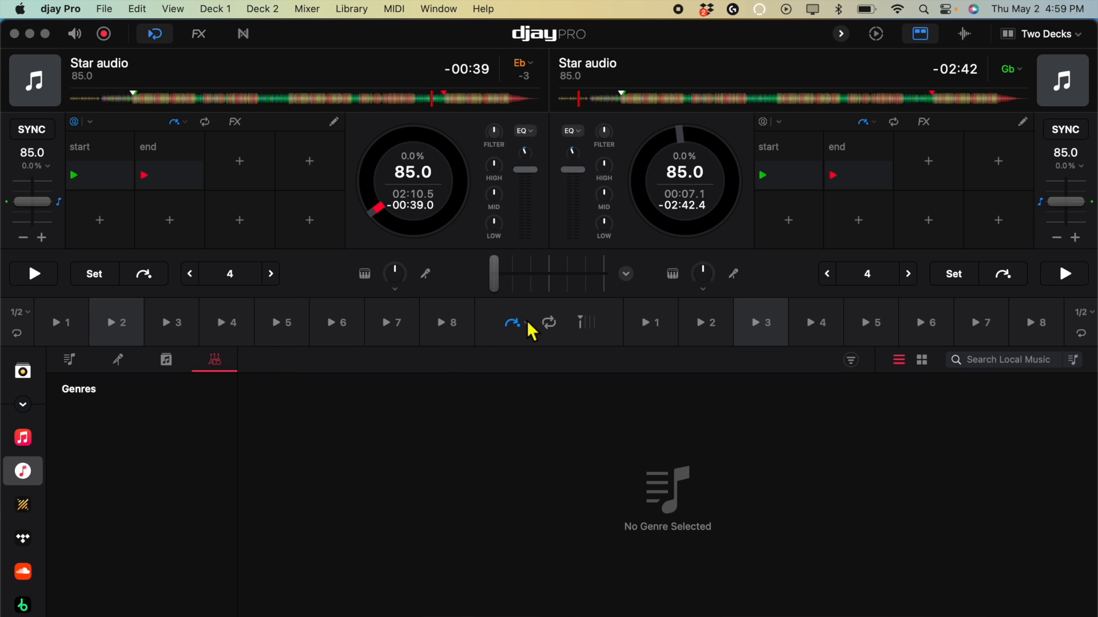
Step: Open the pad mode list to pick a new mode
{"action": "left_click", "coordinate": [514, 323]}
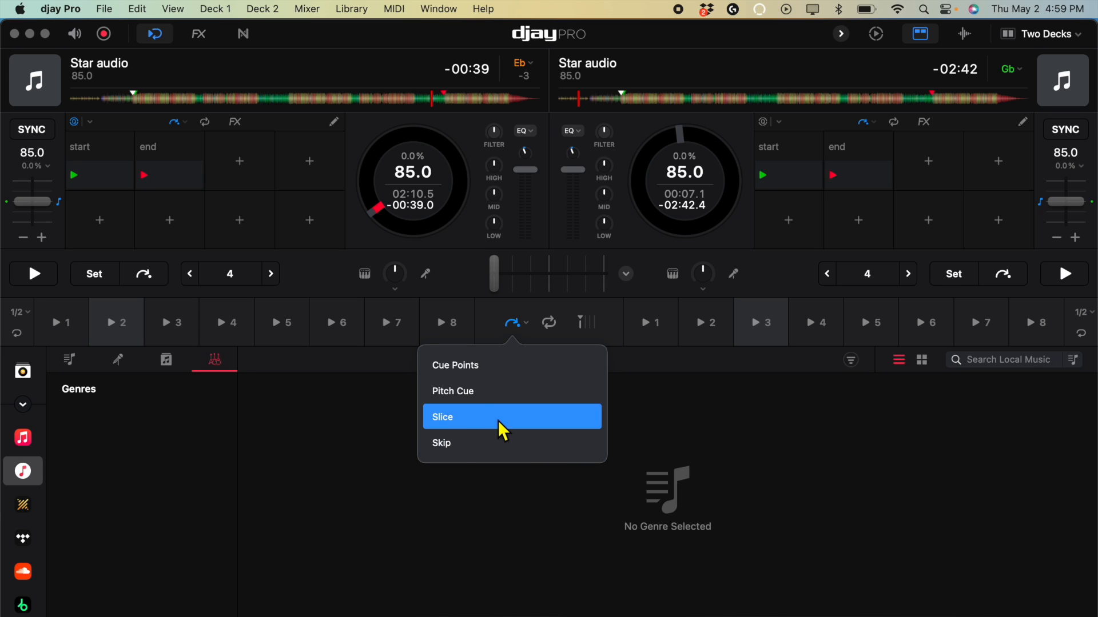
{"action": "mouse_move", "coordinate": [472, 449]}
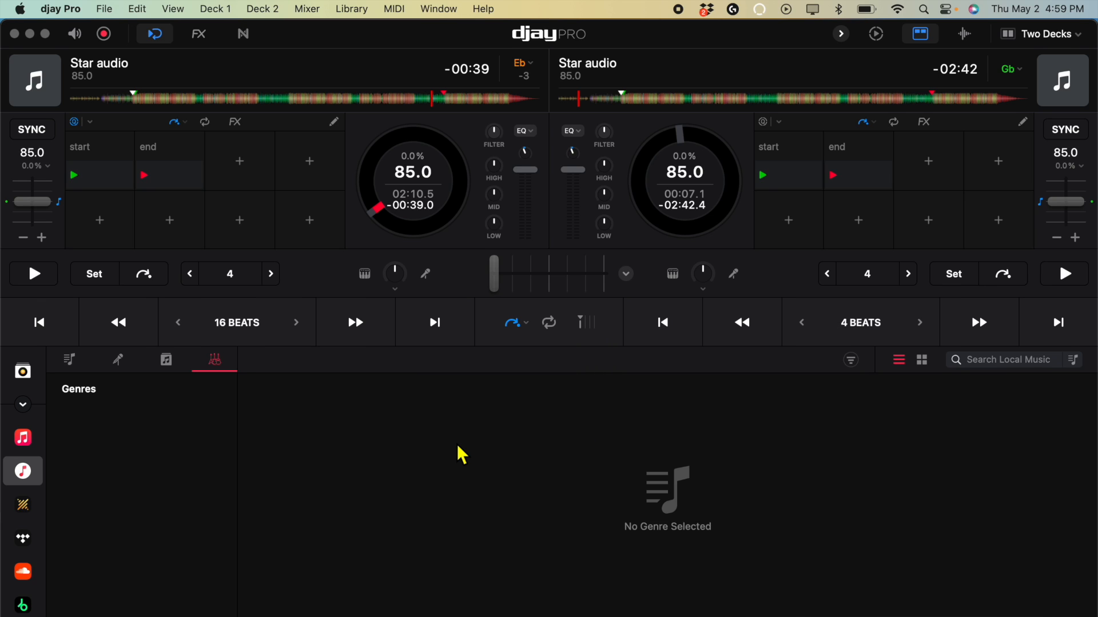
{"action": "mouse_move", "coordinate": [386, 330]}
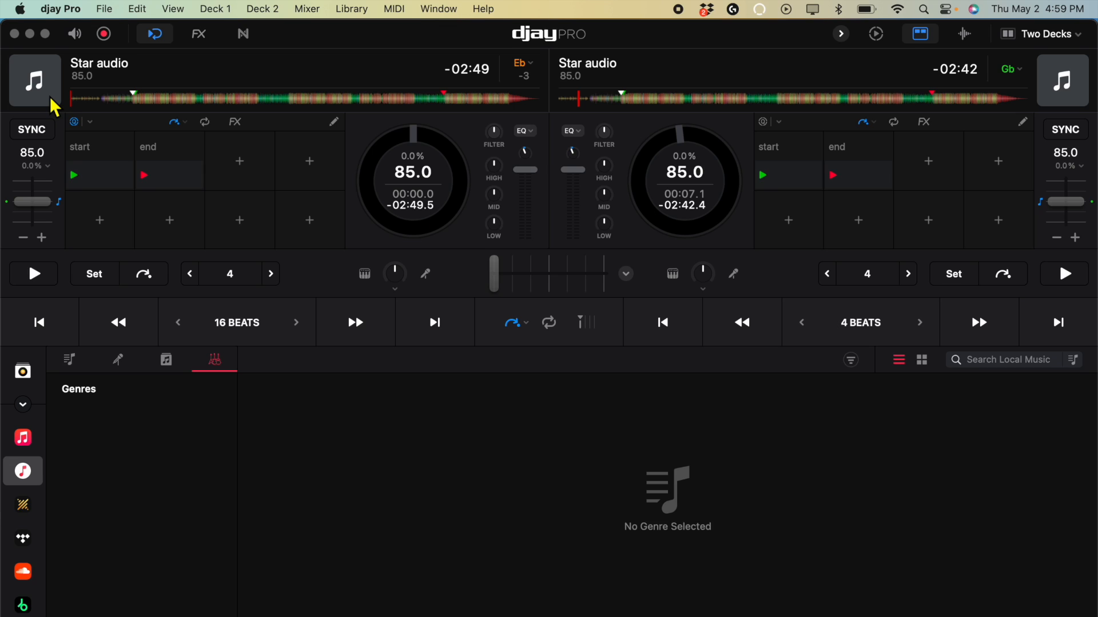
{"action": "mouse_move", "coordinate": [88, 258]}
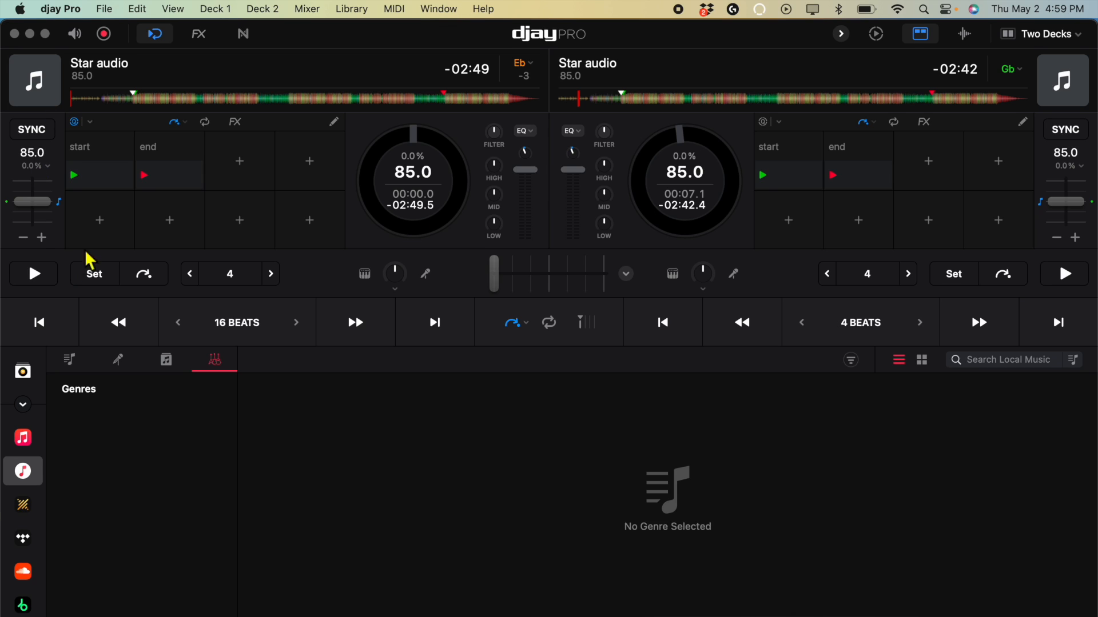
{"action": "mouse_move", "coordinate": [120, 133]}
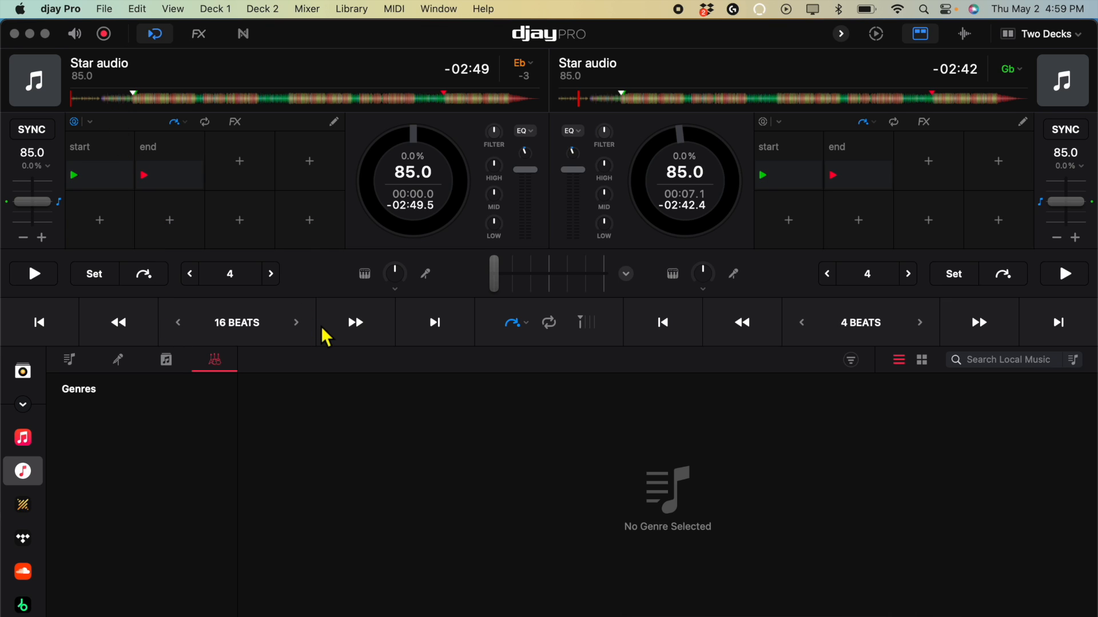
Step: Set Deck 1's skip length to 32 beats, then back to 16 beats
{"action": "left_click", "coordinate": [296, 322]}
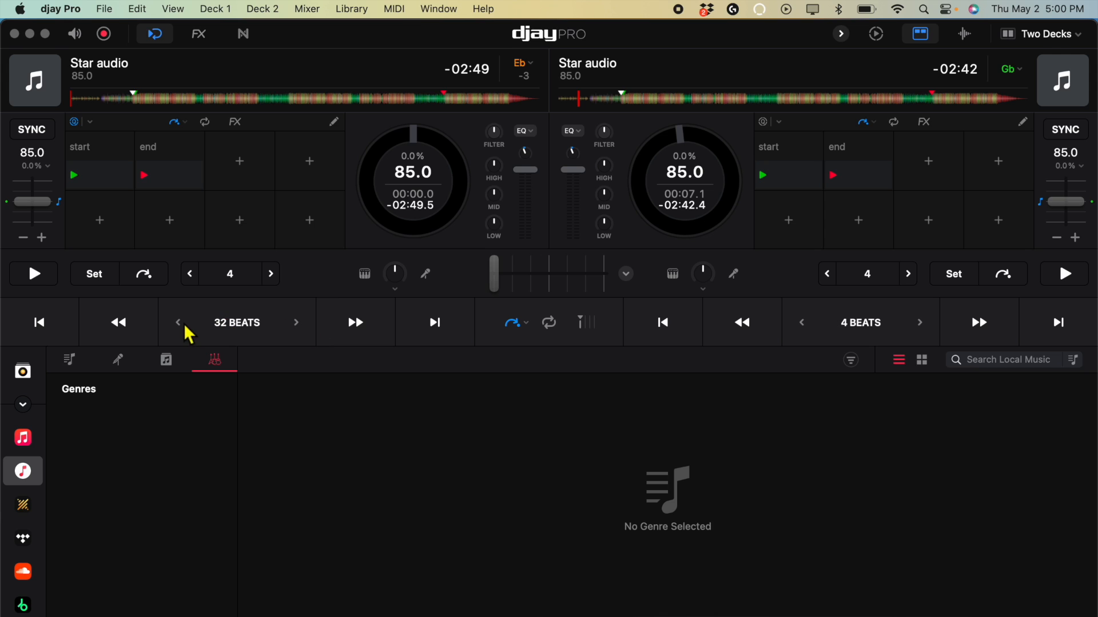
{"action": "left_click", "coordinate": [177, 323]}
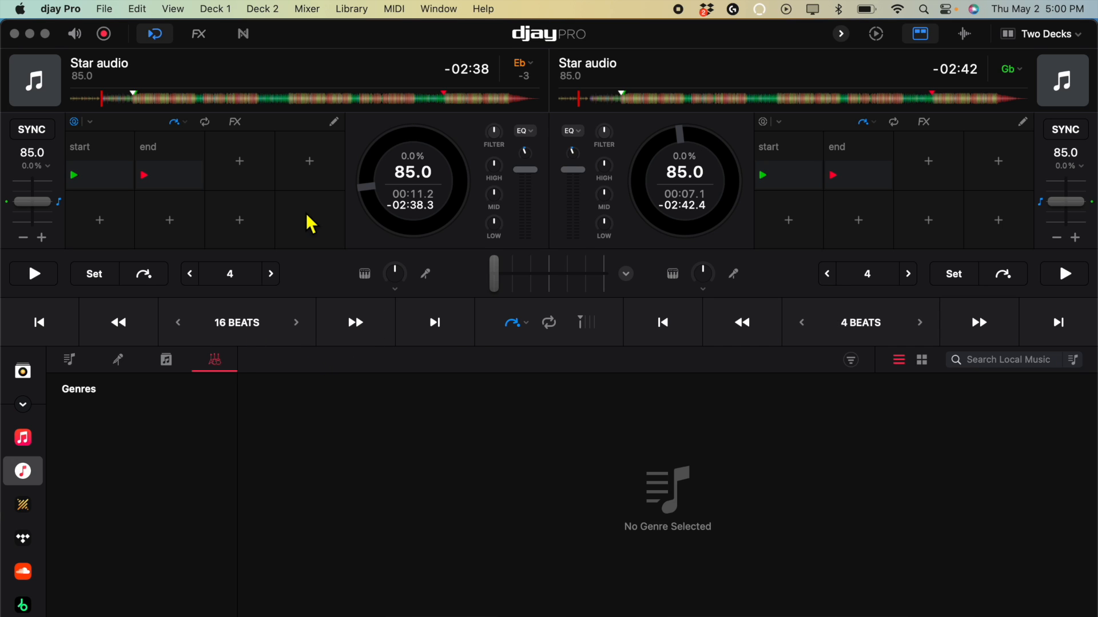
{"action": "mouse_move", "coordinate": [284, 204]}
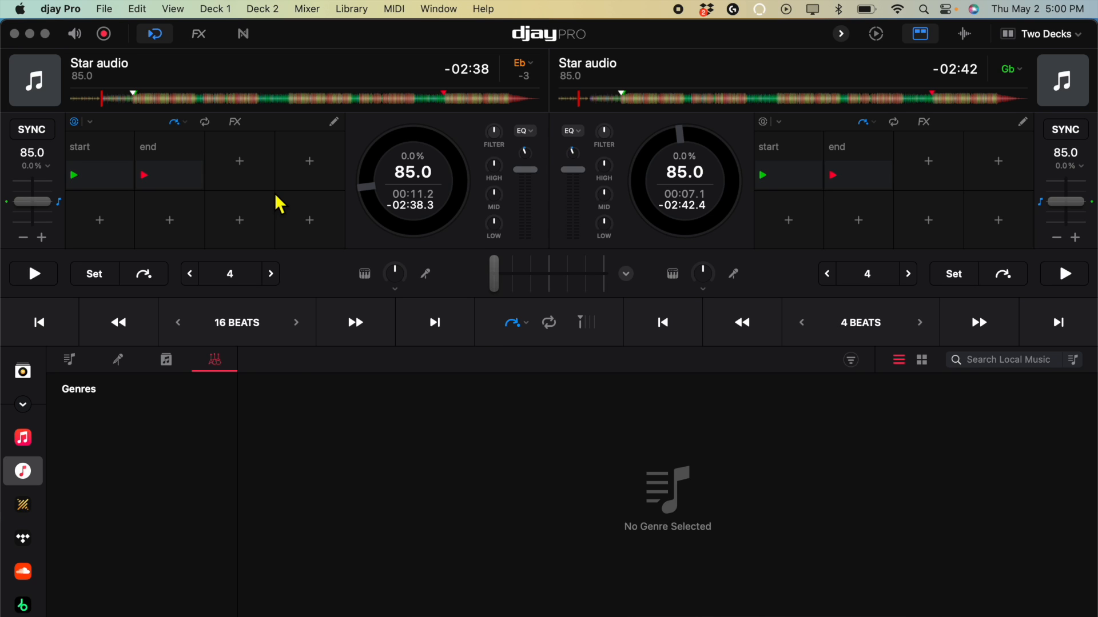
{"action": "mouse_move", "coordinate": [289, 251]}
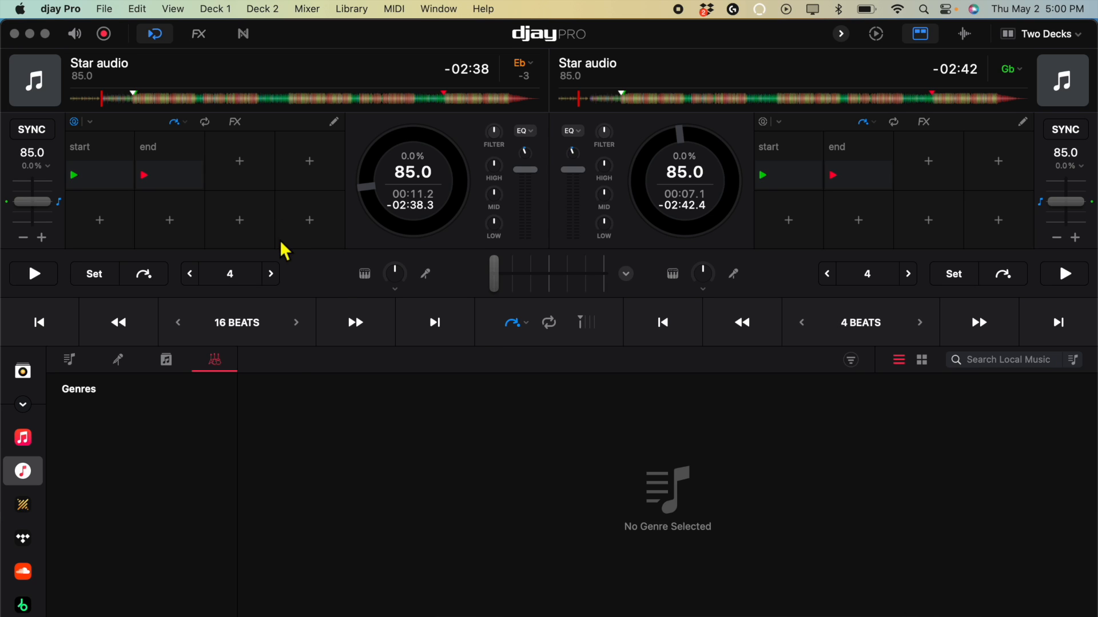
{"action": "mouse_move", "coordinate": [339, 305]}
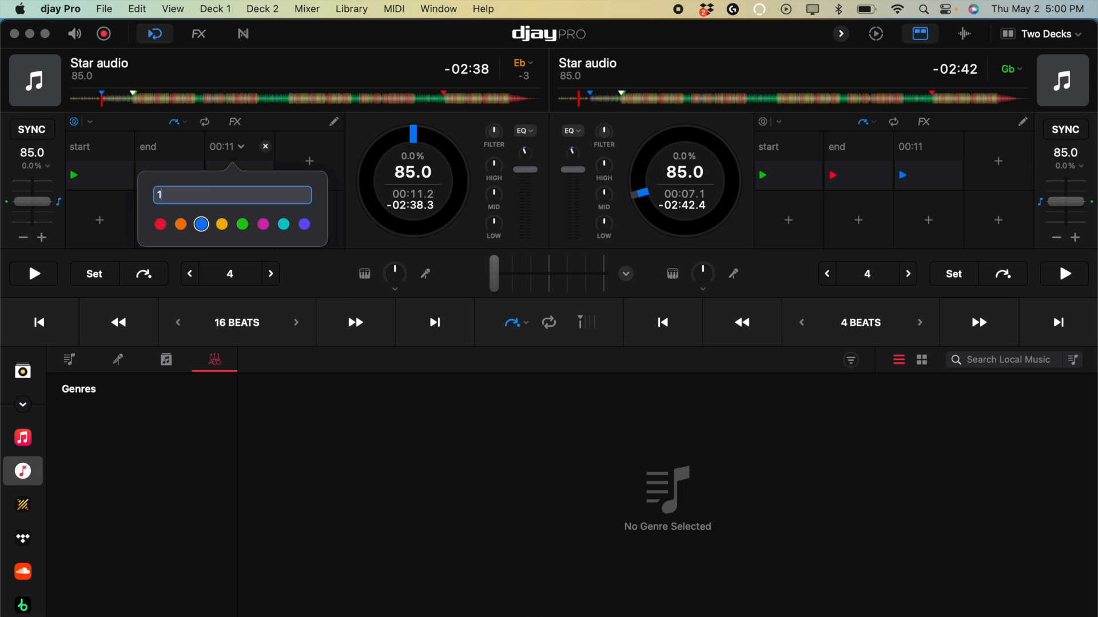
Step: Type '16 be' as the new name for Deck 1's cue at 00:11
{"action": "type", "text": "16 be"}
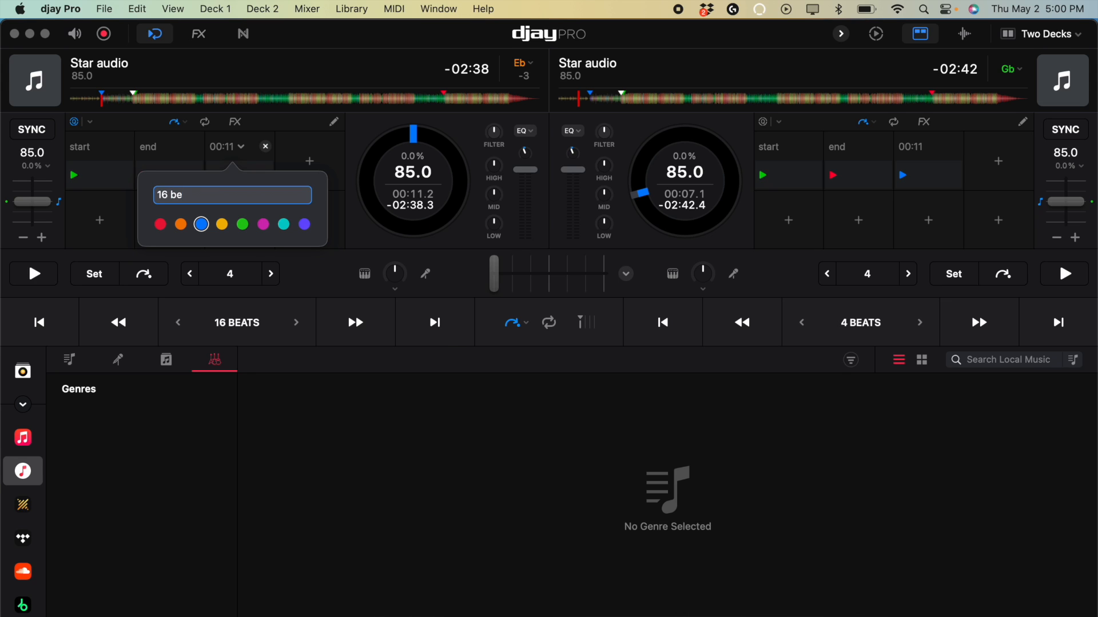